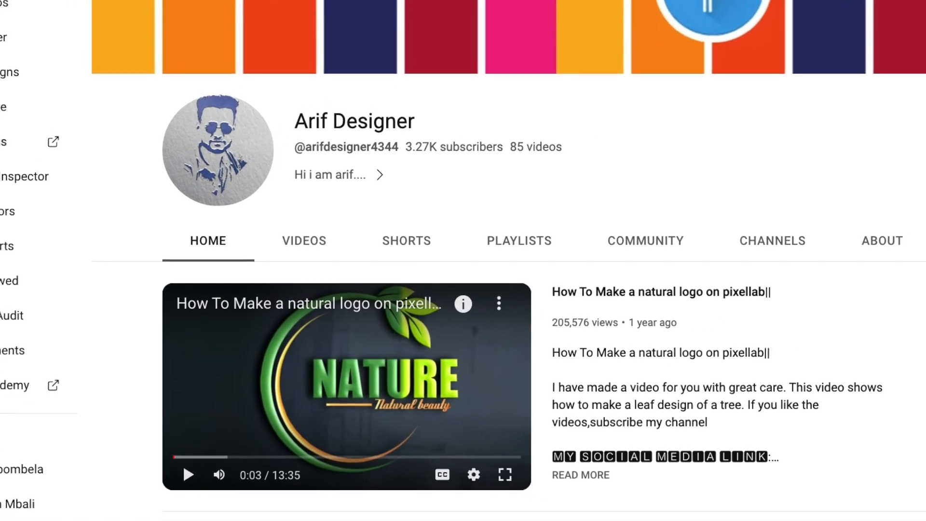
Scroll the New Project dialog to reach the size and background settings
scroll("down", 3)
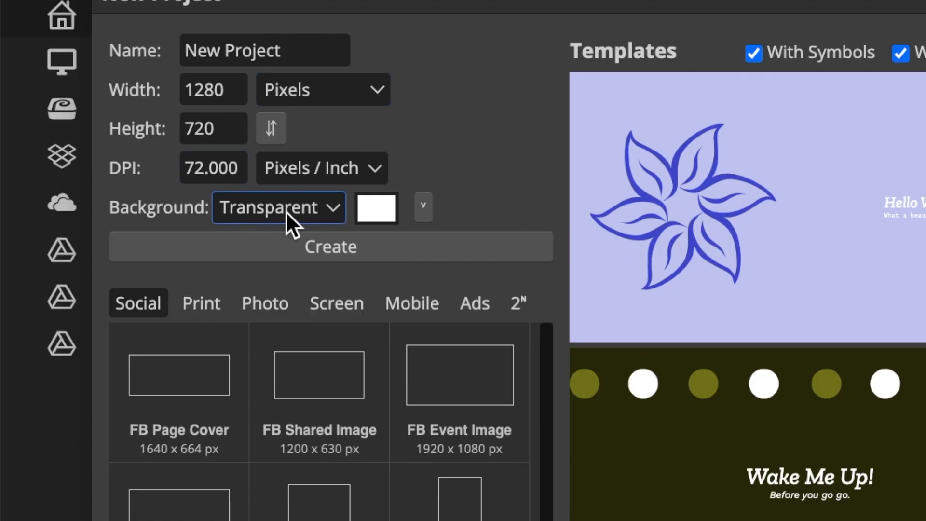
mouse_move(334, 289)
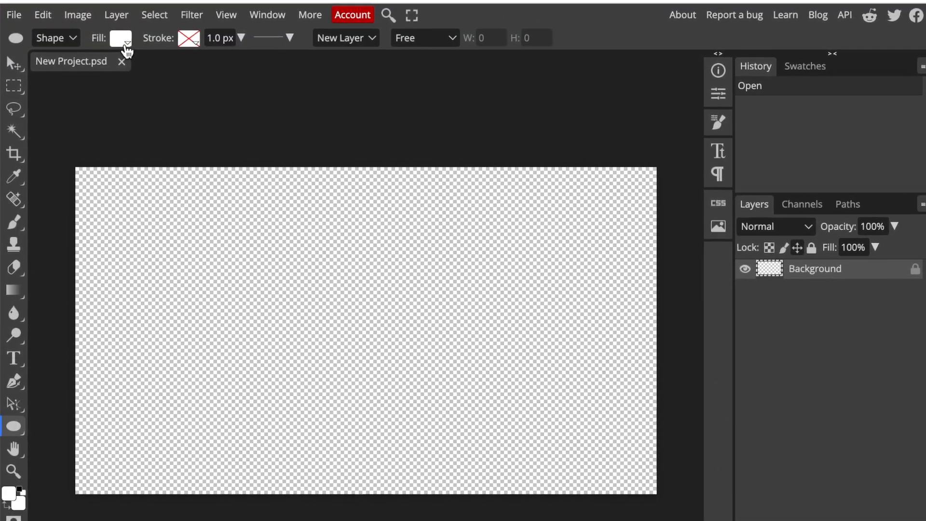
Draw a tall green ellipse and pull its top anchor right into a leaf tip
left_click(121, 38)
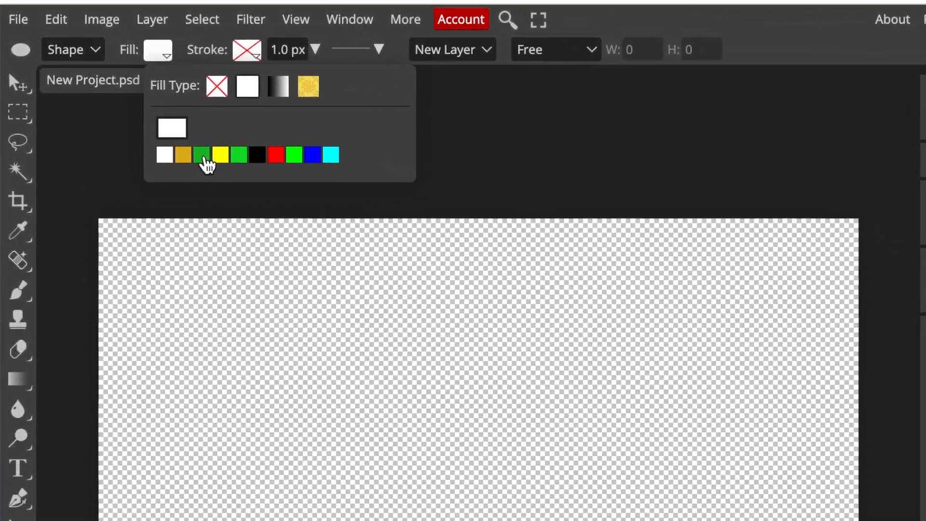
left_click(202, 154)
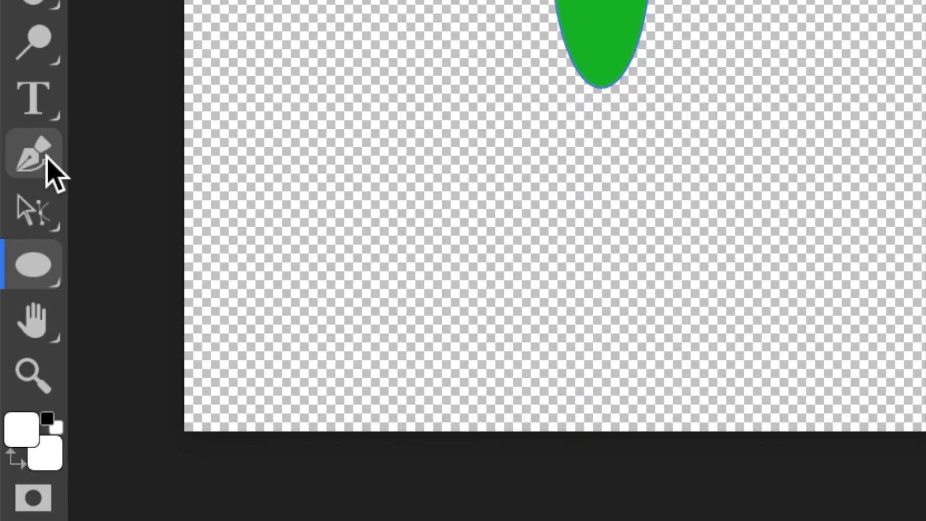
left_click(33, 153)
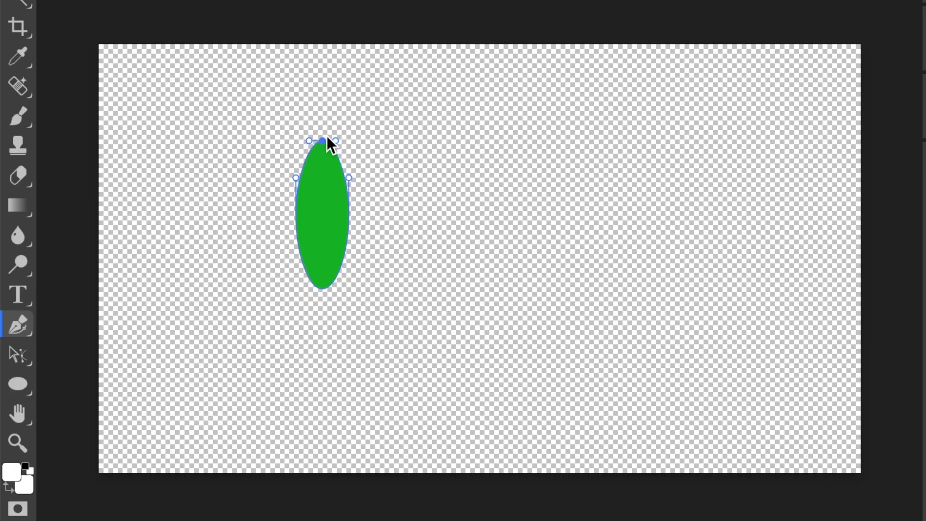
left_click_drag(325, 141, 331, 128)
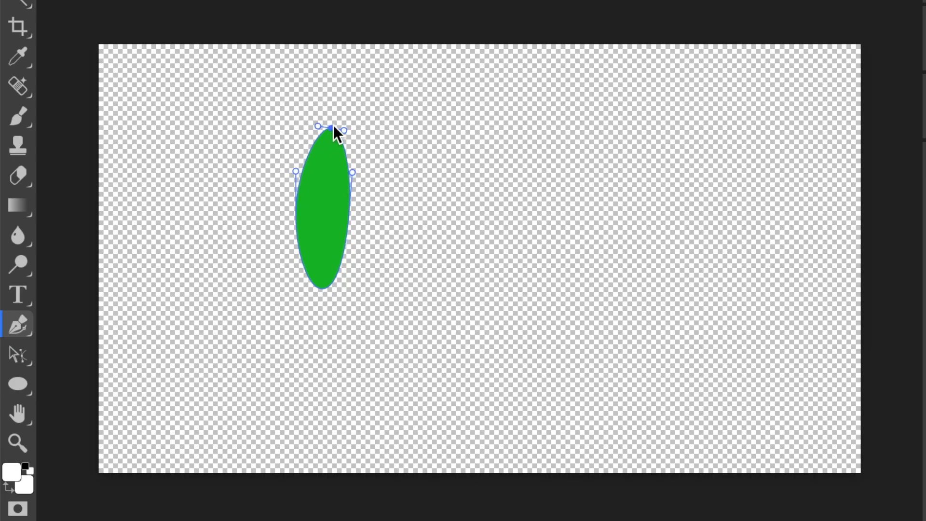
left_click(17, 383)
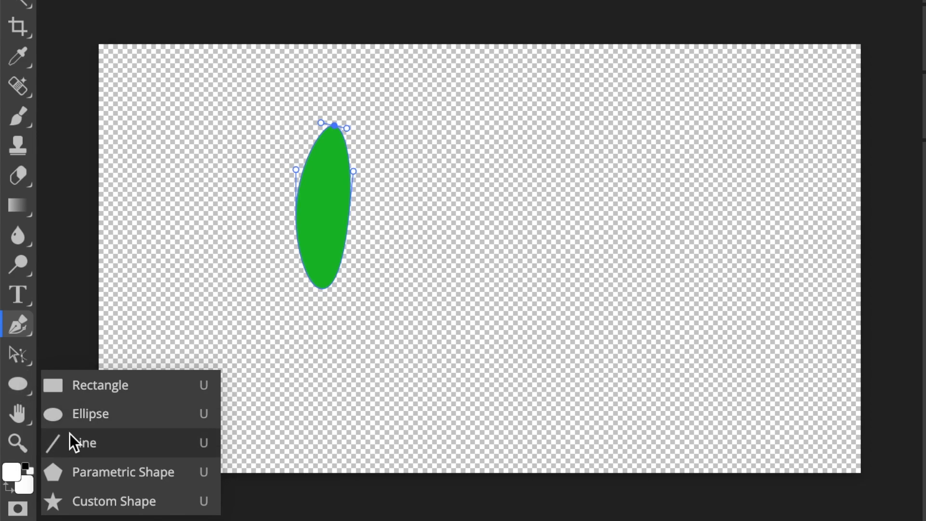
Add a white vein line down the leaf and merge both into one shape layer
left_click(83, 442)
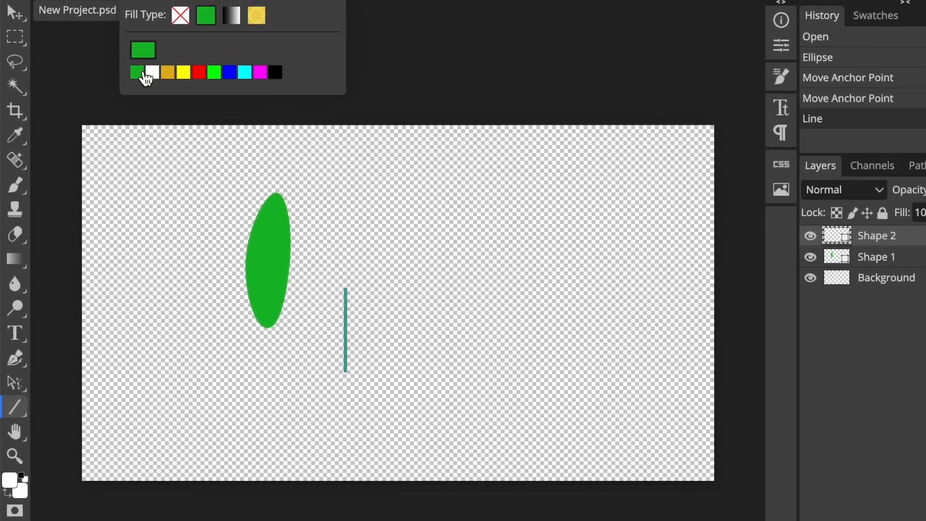
left_click(151, 72)
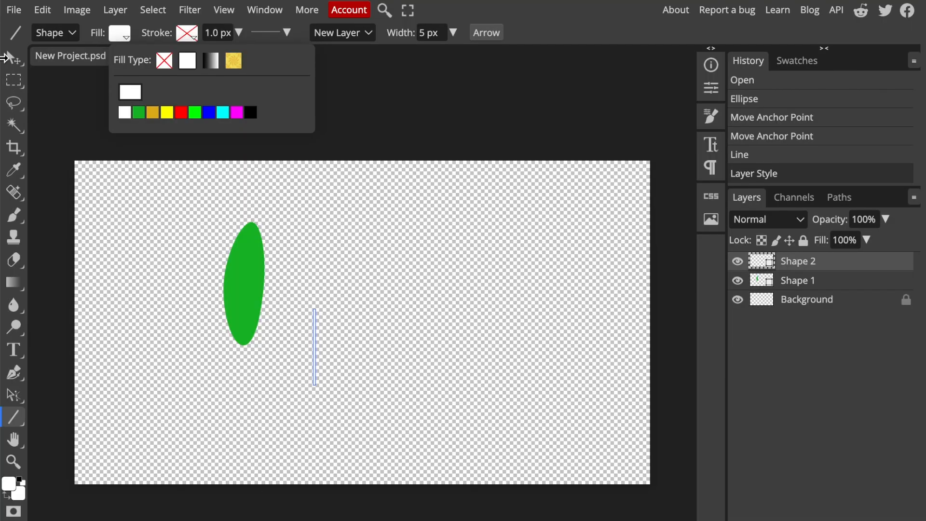
left_click(13, 56)
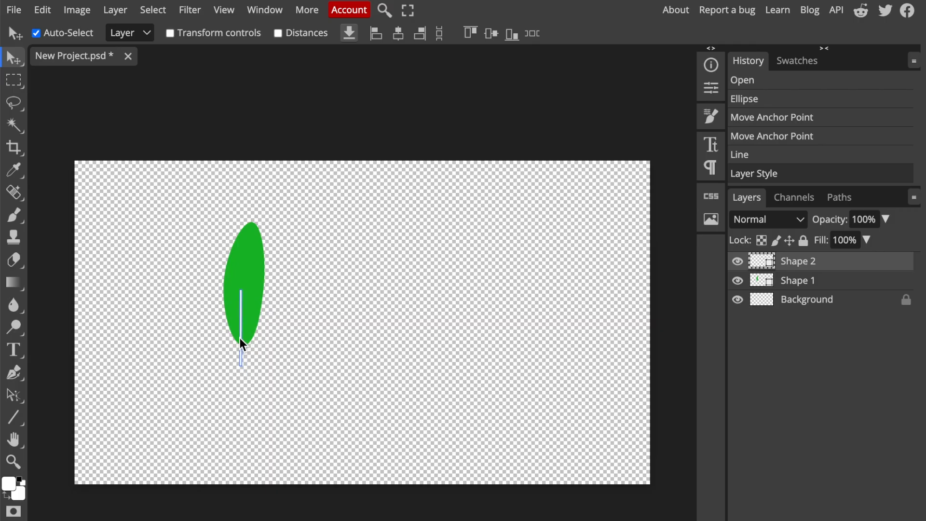
left_click(115, 9)
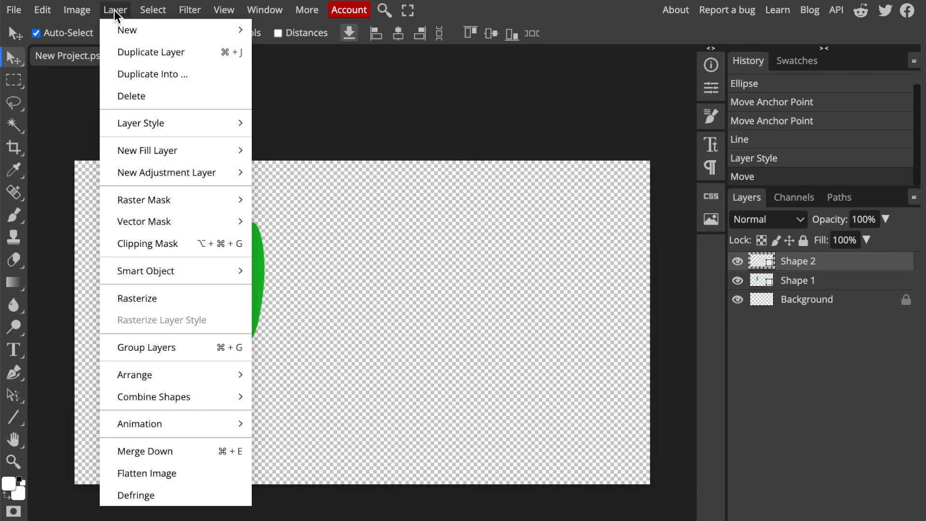
mouse_move(154, 396)
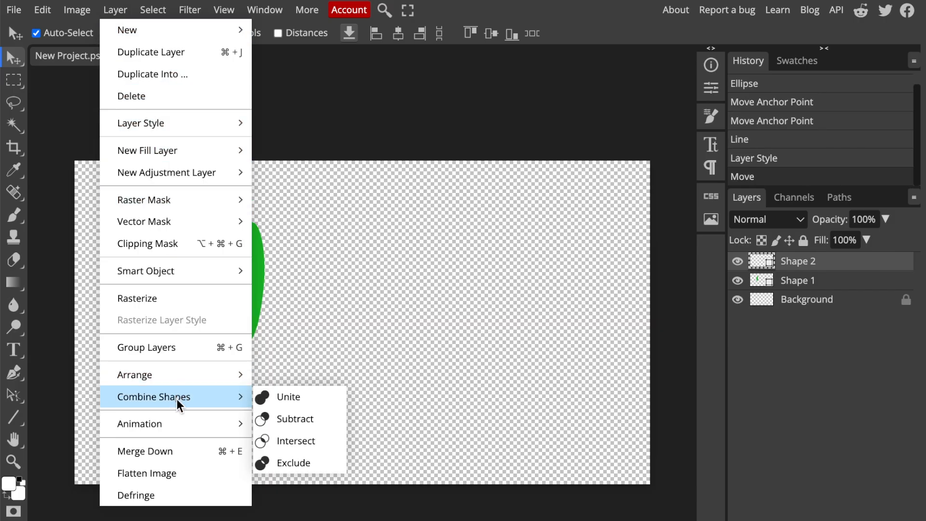
left_click(288, 396)
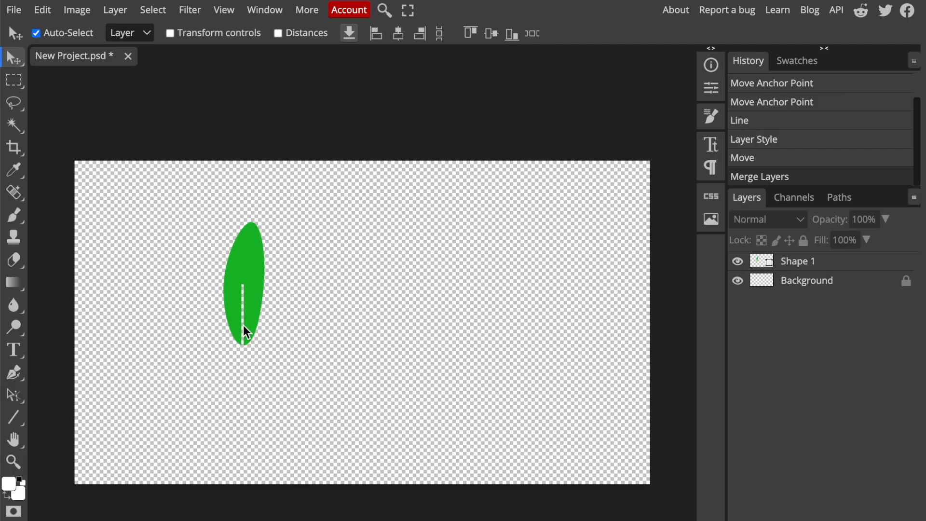
mouse_move(225, 311)
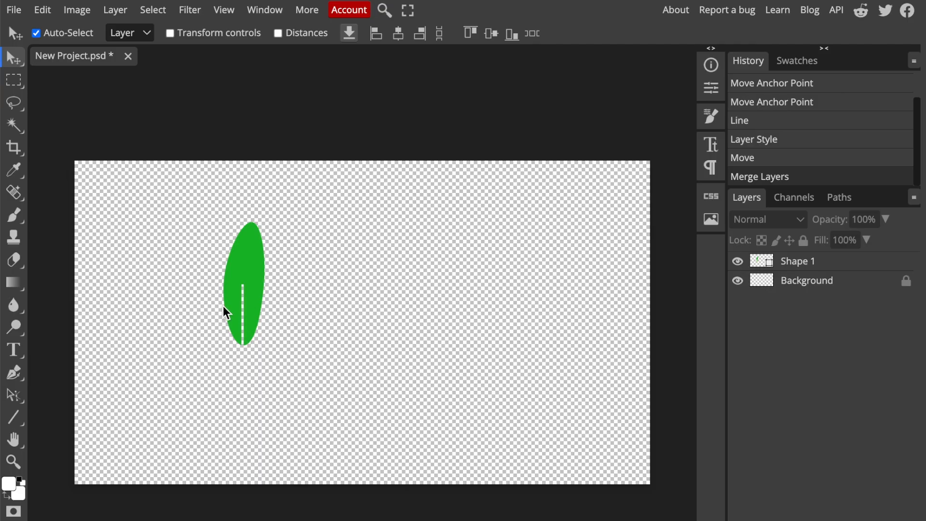
mouse_move(215, 336)
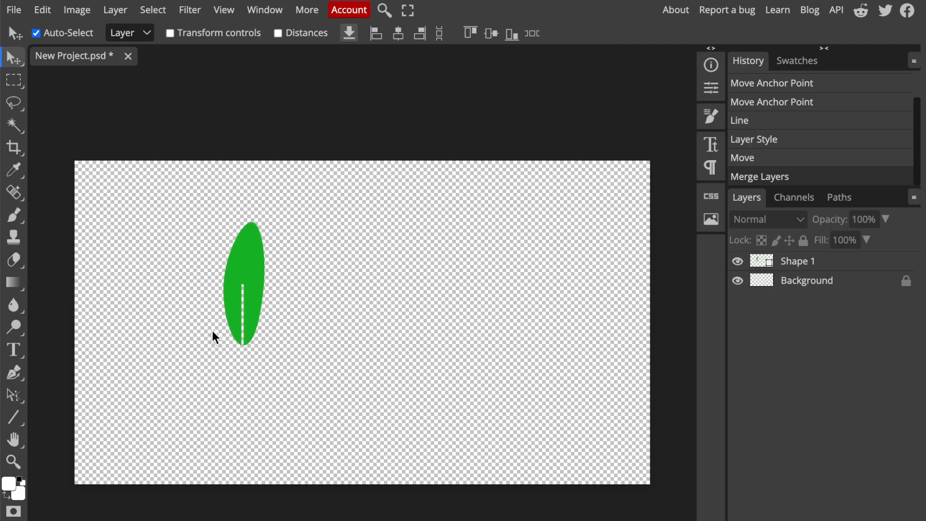
mouse_move(252, 236)
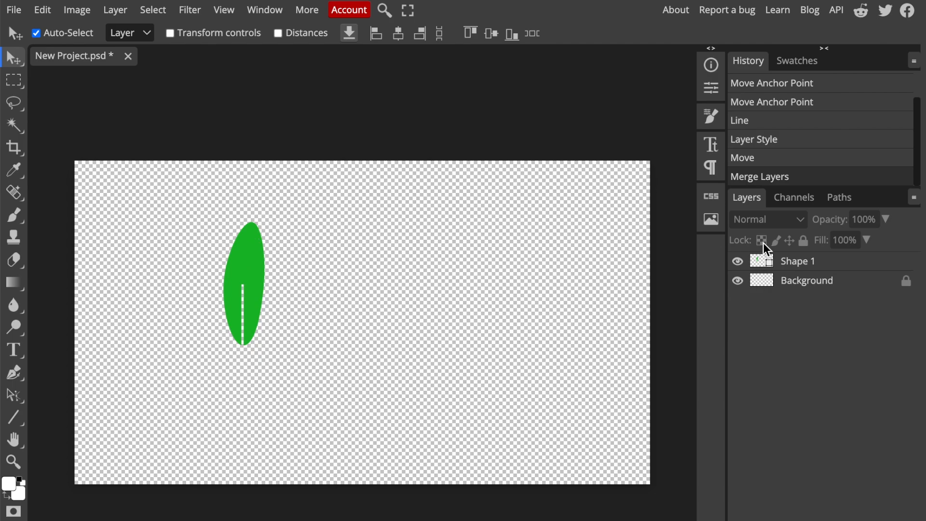
Rasterize the leaf, scale it to 75% and move it to the top-right corner
right_click(797, 261)
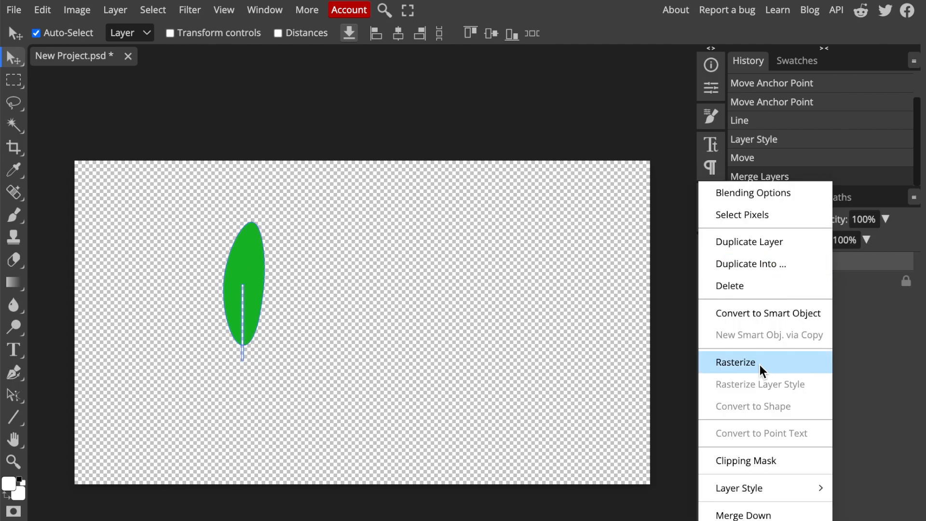
left_click(735, 361)
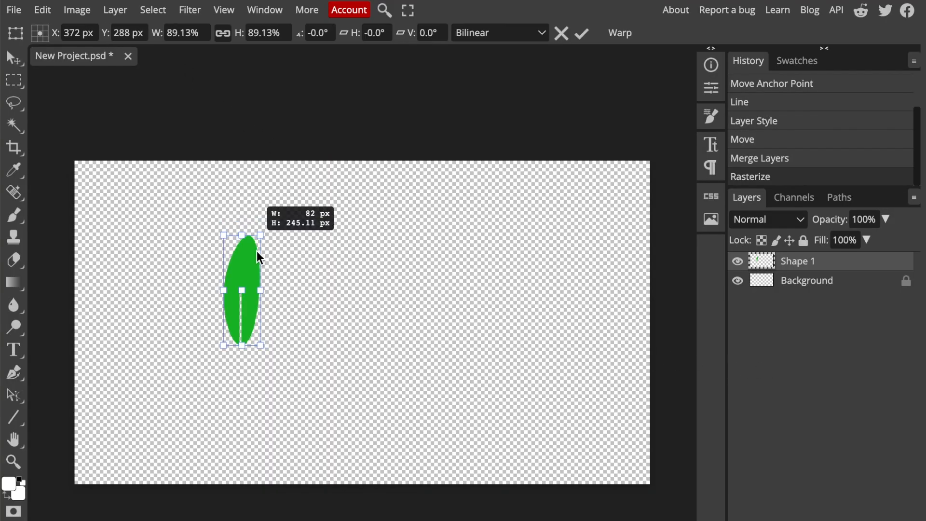
left_click_drag(242, 238, 243, 253)
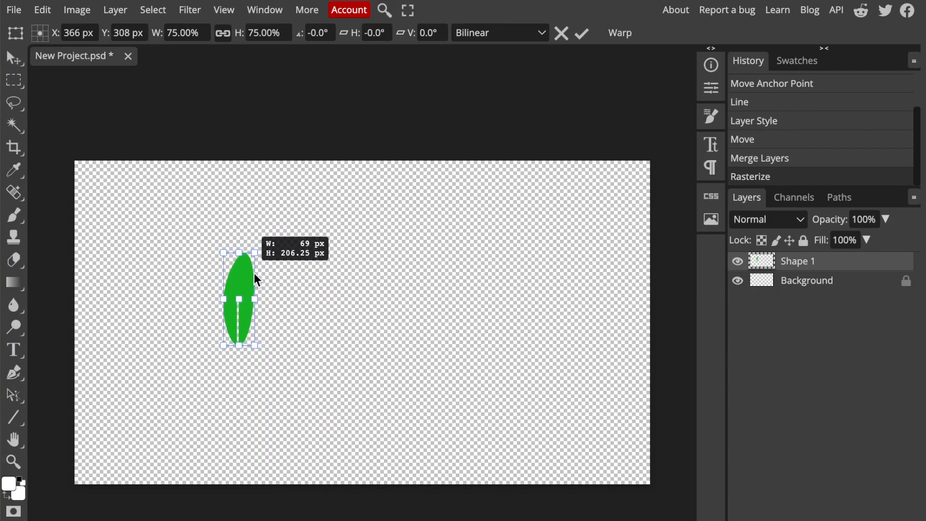
left_click(581, 32)
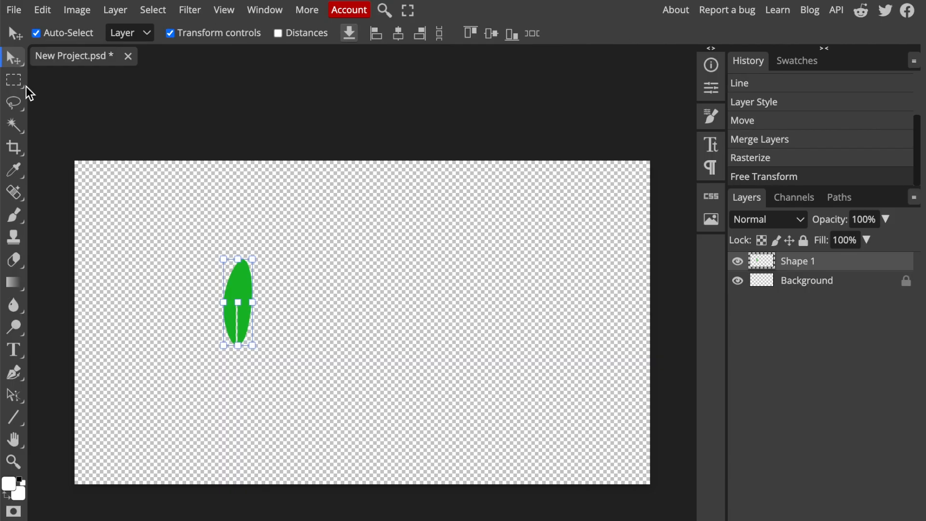
left_click_drag(236, 303, 389, 267)
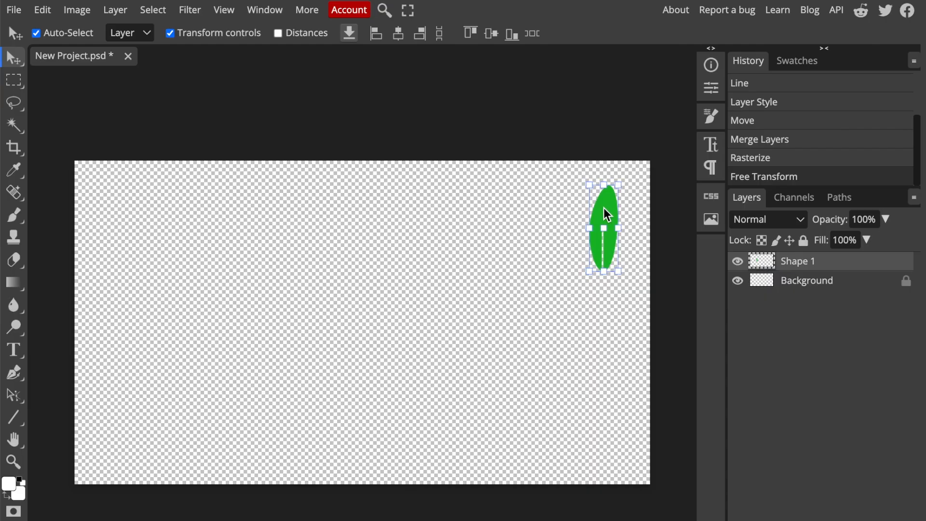
Duplicate the leaf layer to build the row of four leaves
right_click(797, 261)
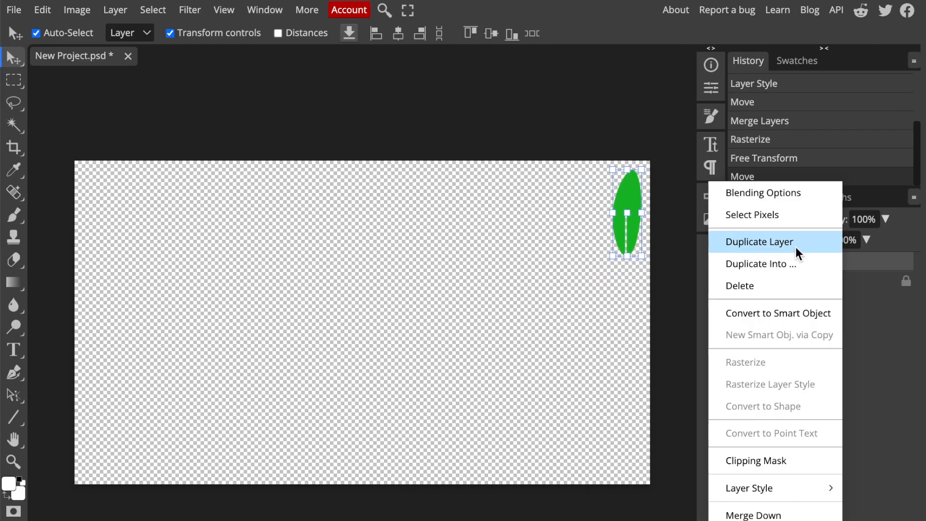
left_click(760, 241)
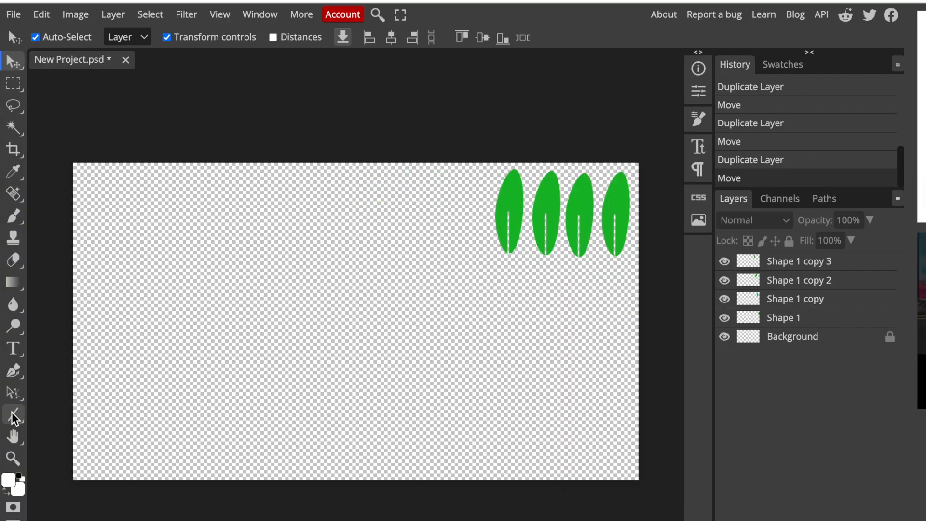
Draw a large green circle on the left of the canvas with the Ellipse tool
left_click(13, 414)
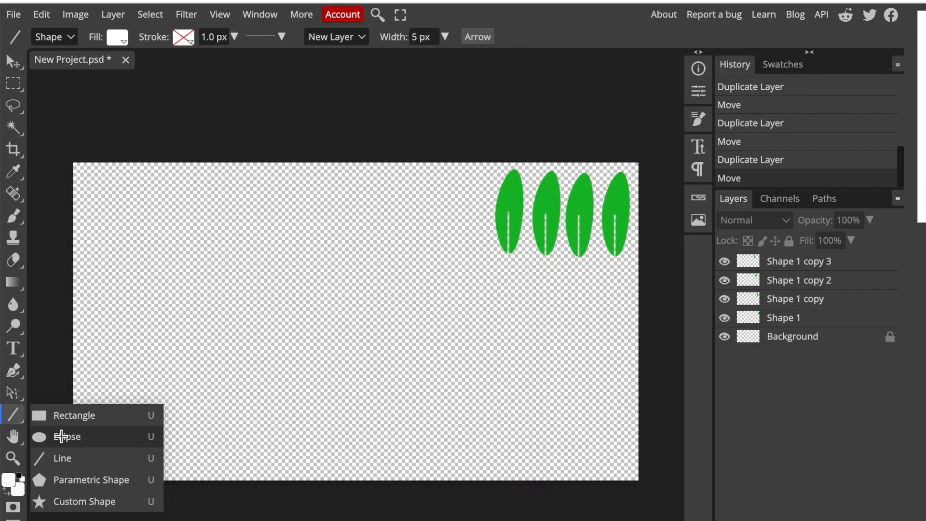
left_click(68, 436)
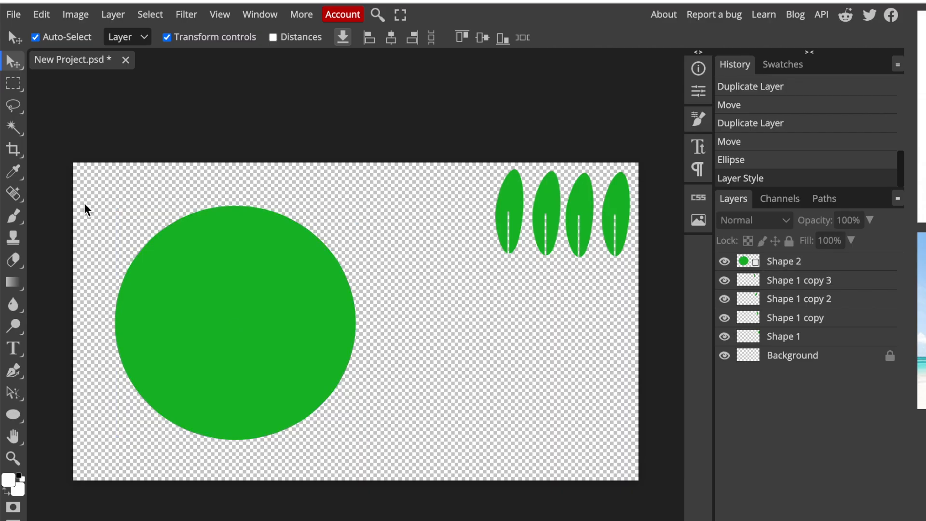
left_click(167, 37)
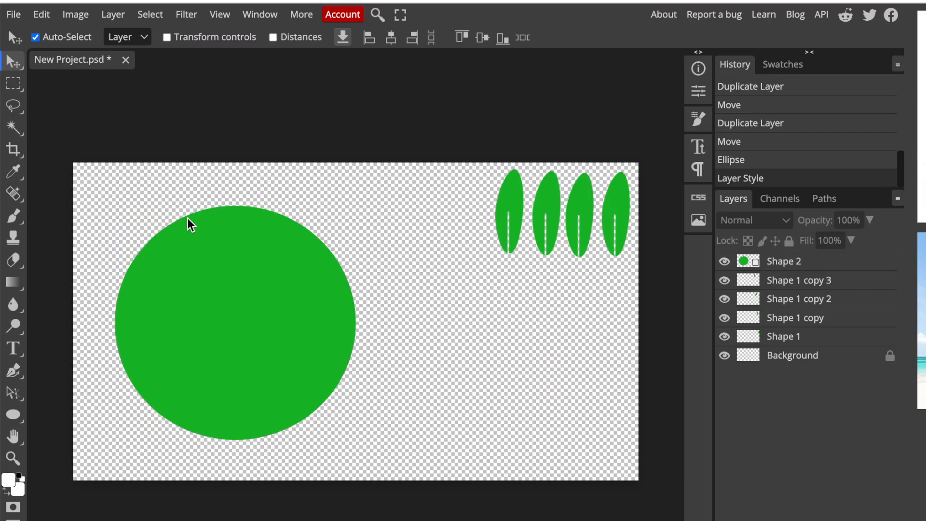
left_click(12, 415)
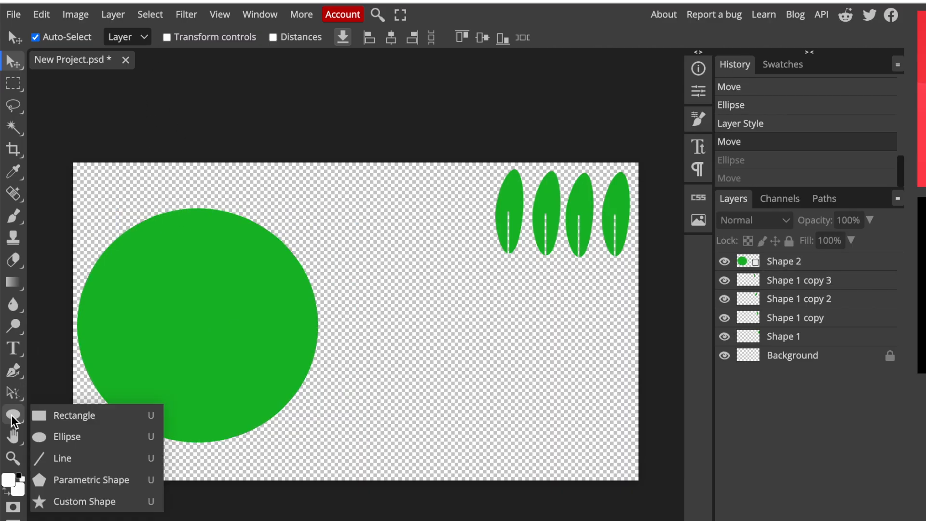
Draw a gold circle over the green circle
left_click(67, 436)
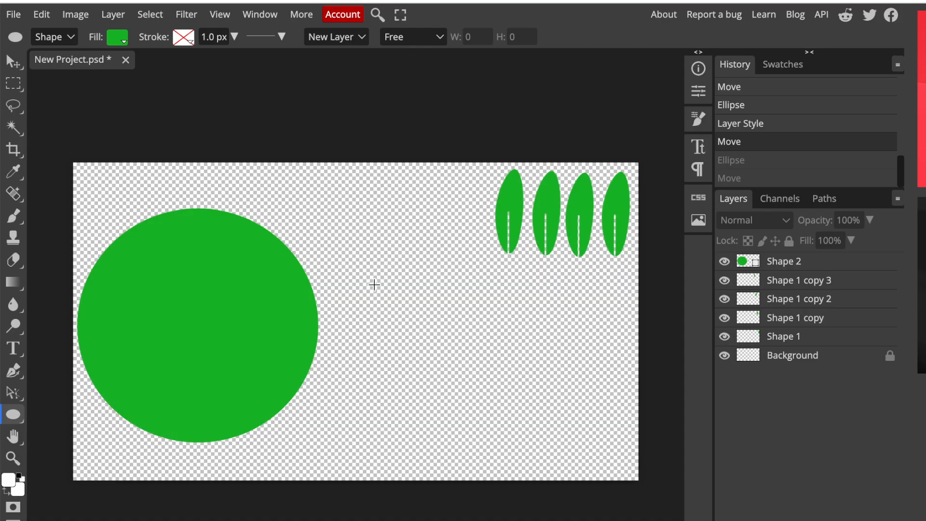
left_click(117, 37)
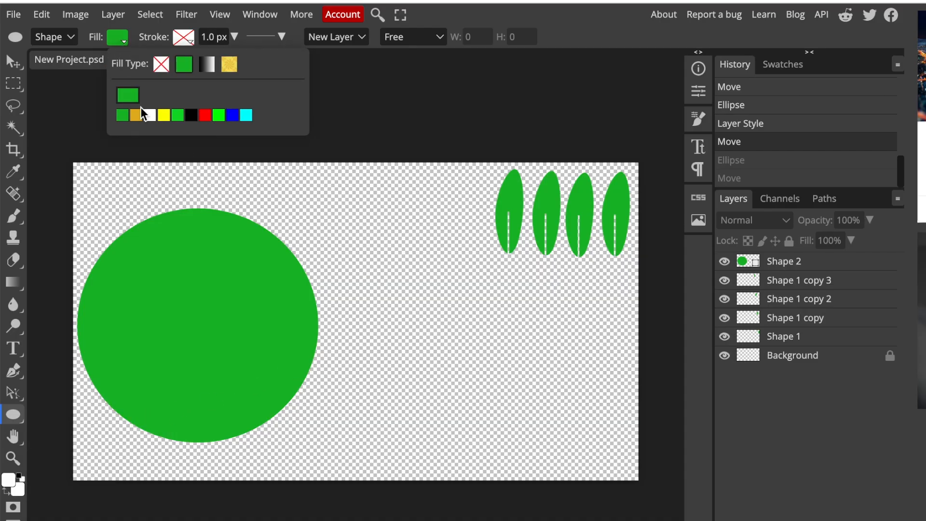
left_click(133, 115)
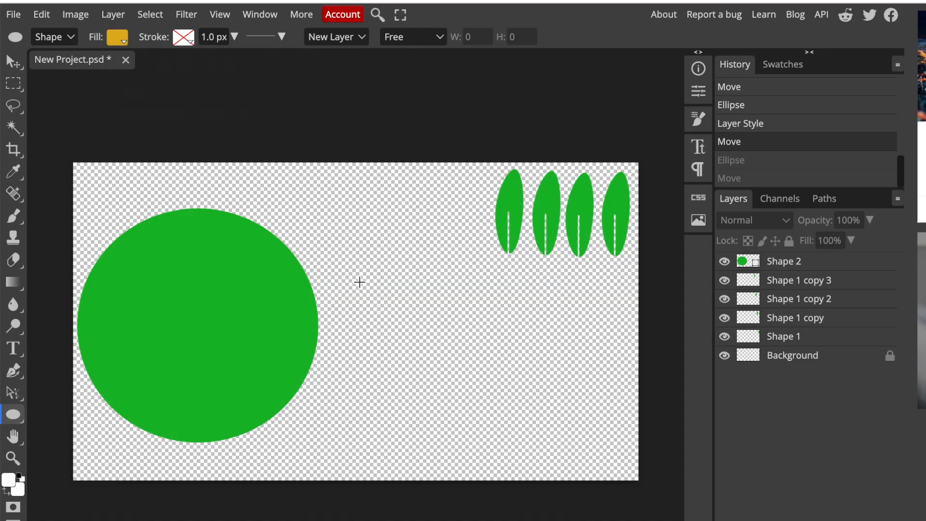
left_click_drag(359, 282, 554, 455)
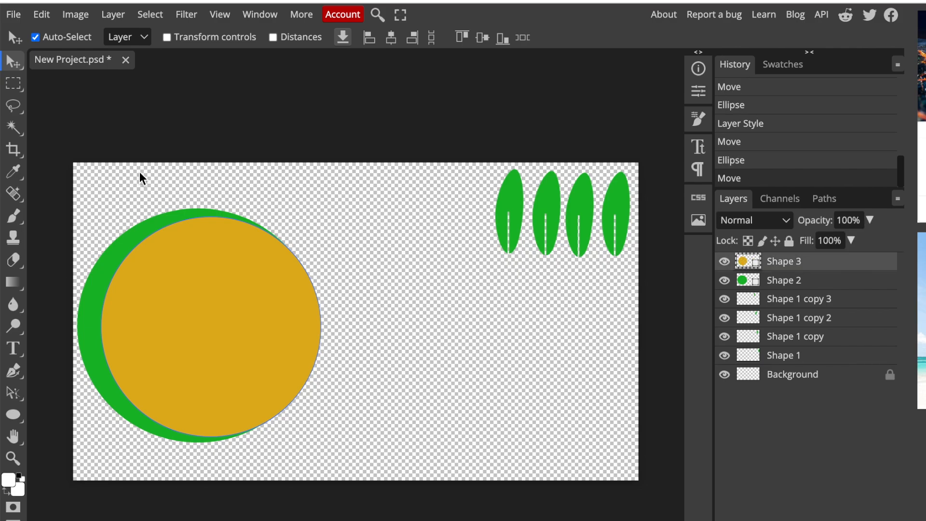
Subtract the circles into nested green and gold crescents forming a C
left_click(112, 15)
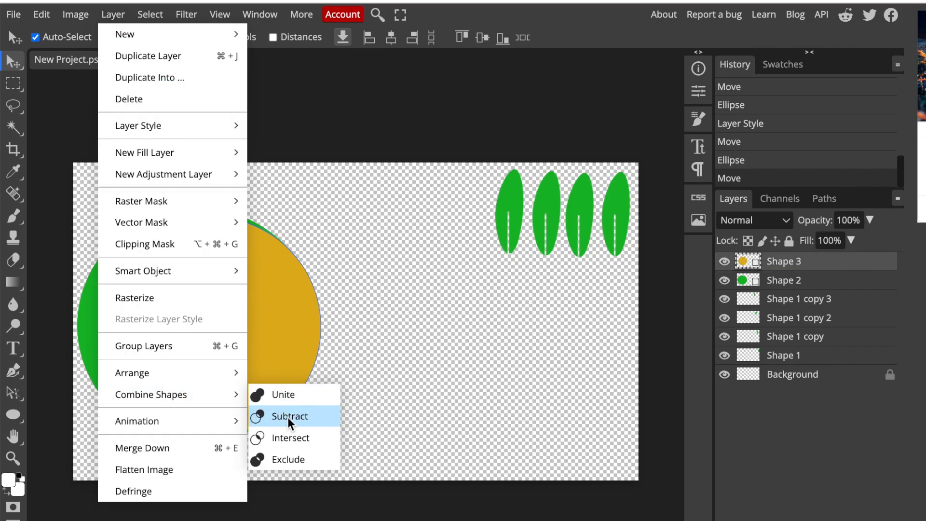
left_click(291, 416)
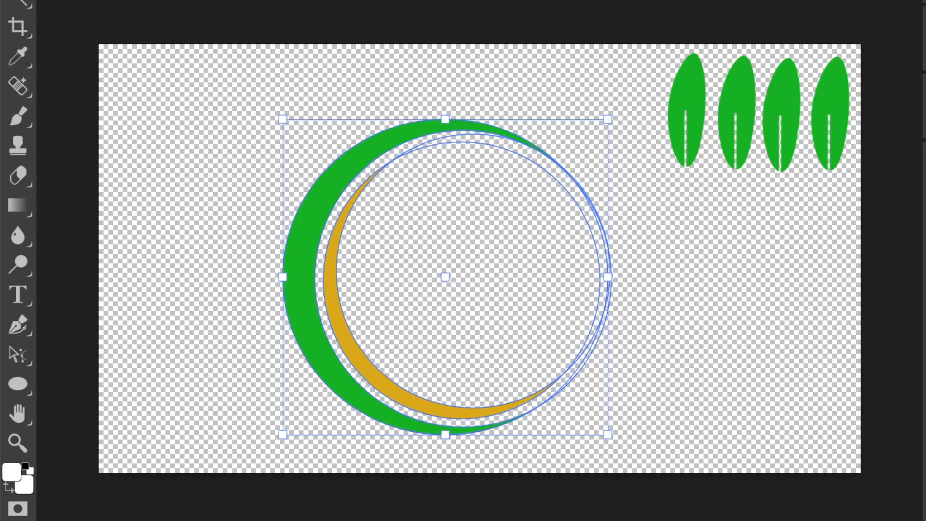
left_click(611, 133)
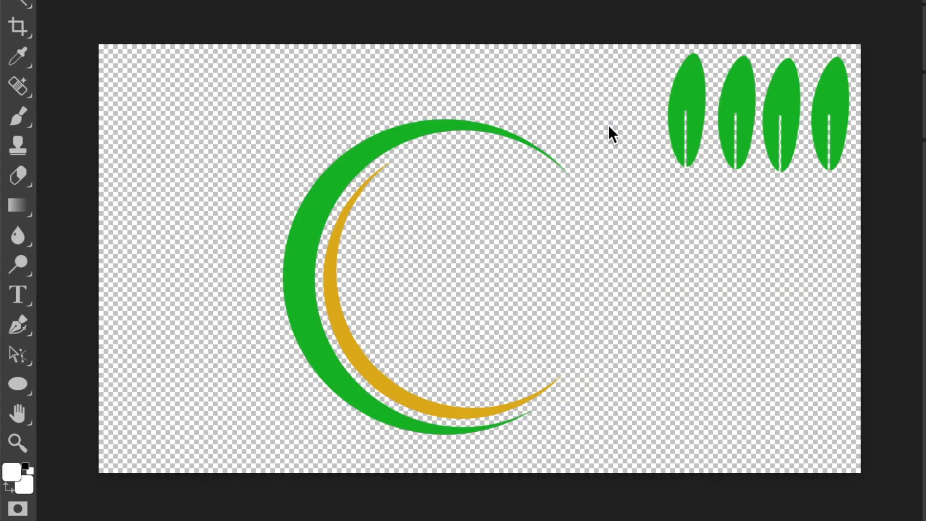
mouse_move(682, 165)
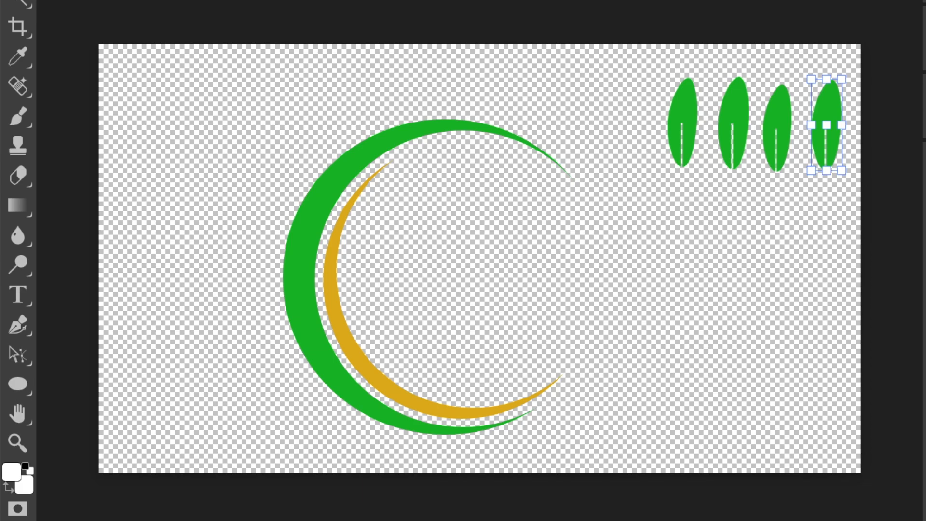
mouse_move(667, 157)
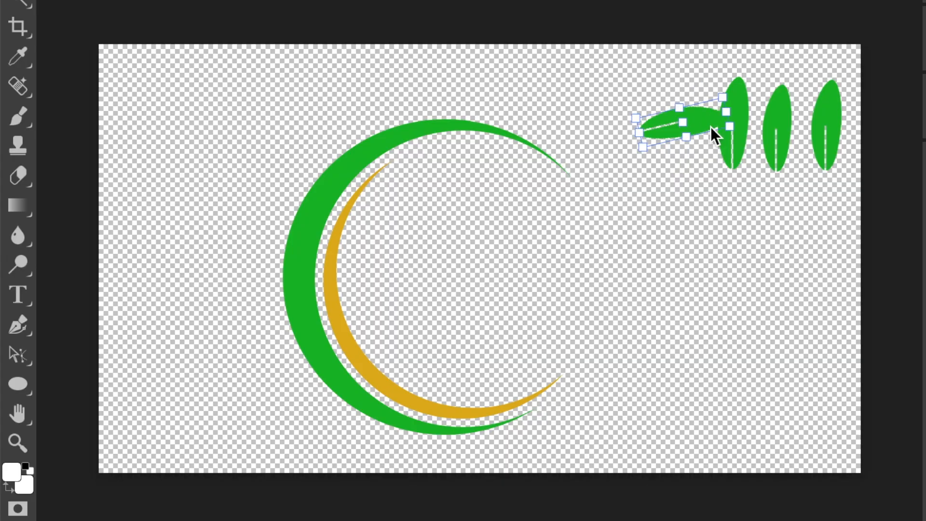
Rotate a leaf sideways and place it on the top of the green crescent
left_click_drag(679, 134, 525, 100)
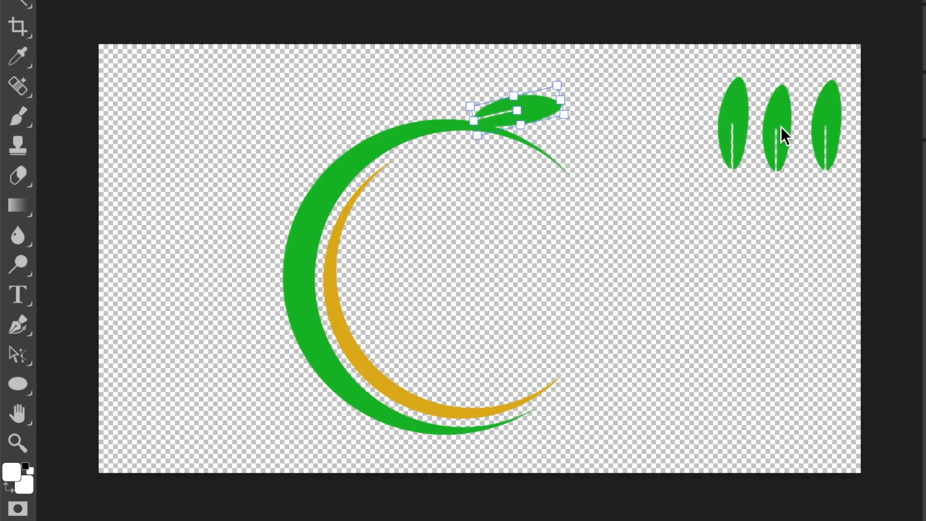
left_click_drag(517, 112, 732, 124)
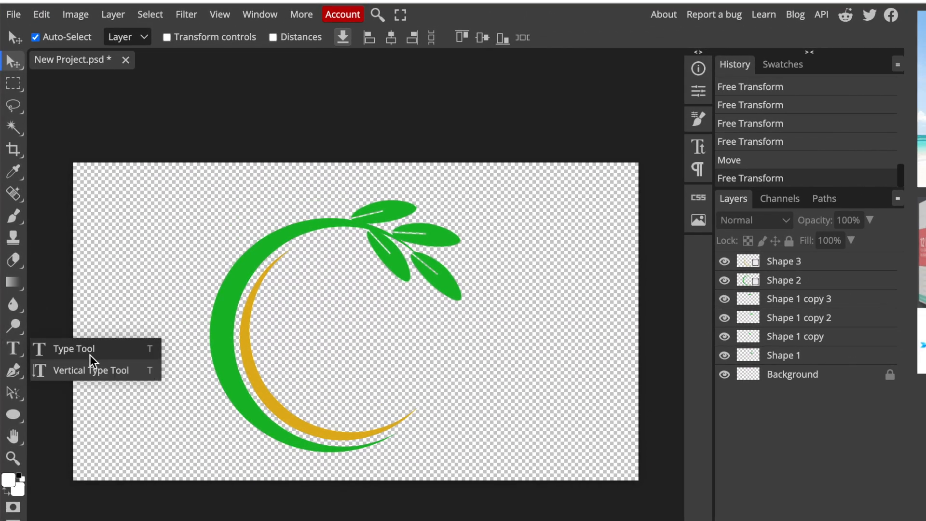
Add the word NATURE in bold green Anton lettering inside the crescent C
left_click(72, 349)
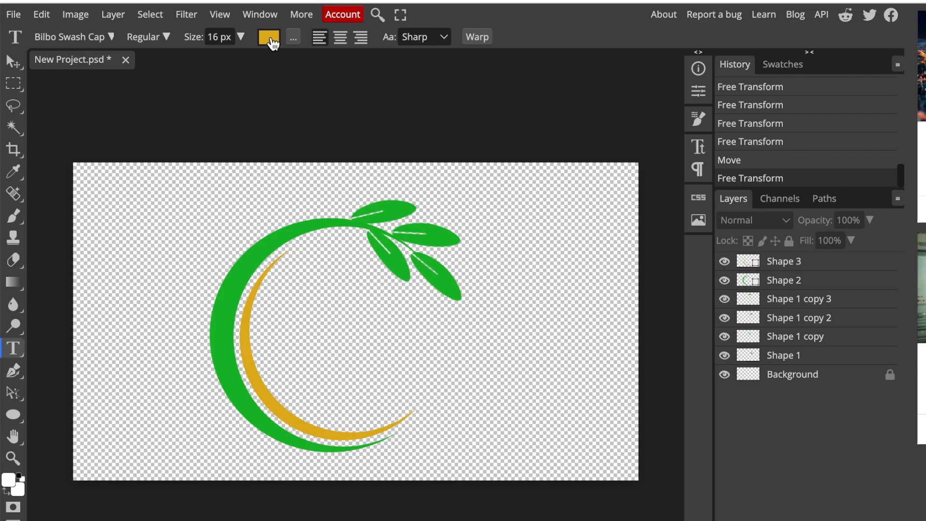
left_click(267, 36)
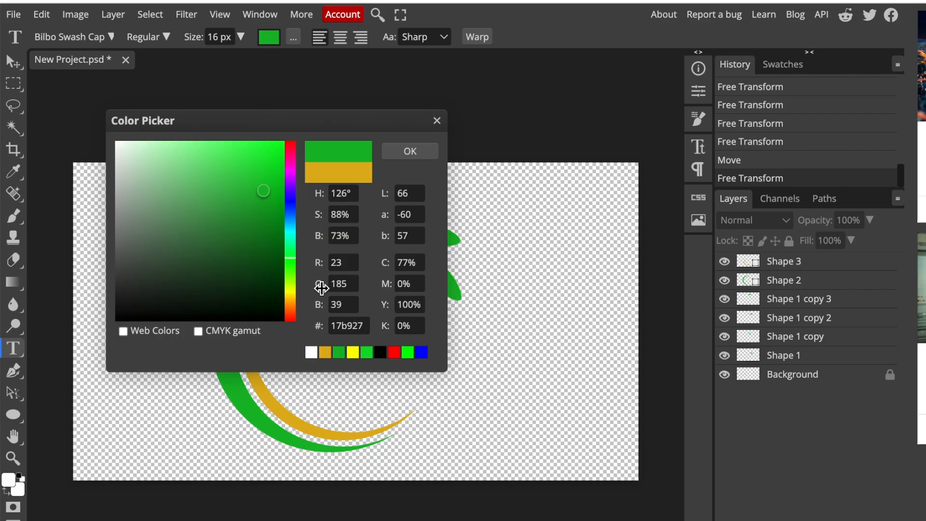
left_click(409, 151)
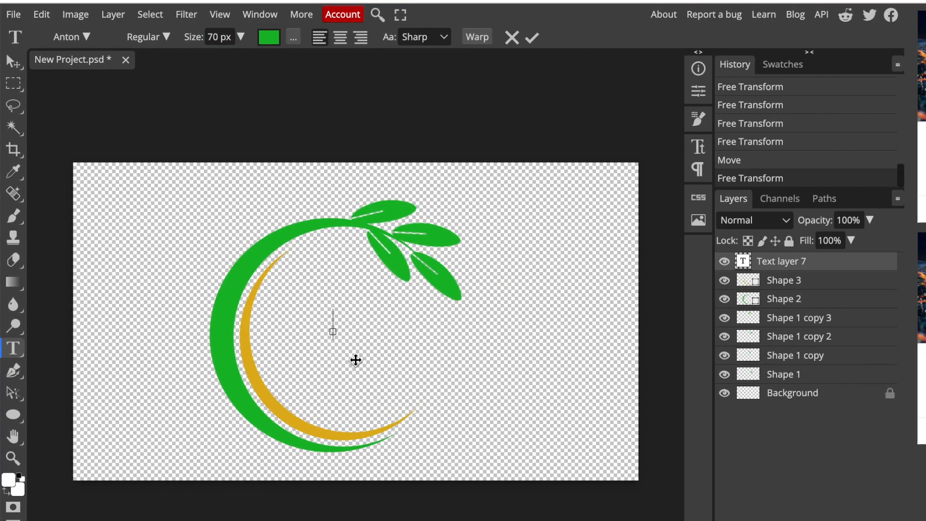
type("NATURE")
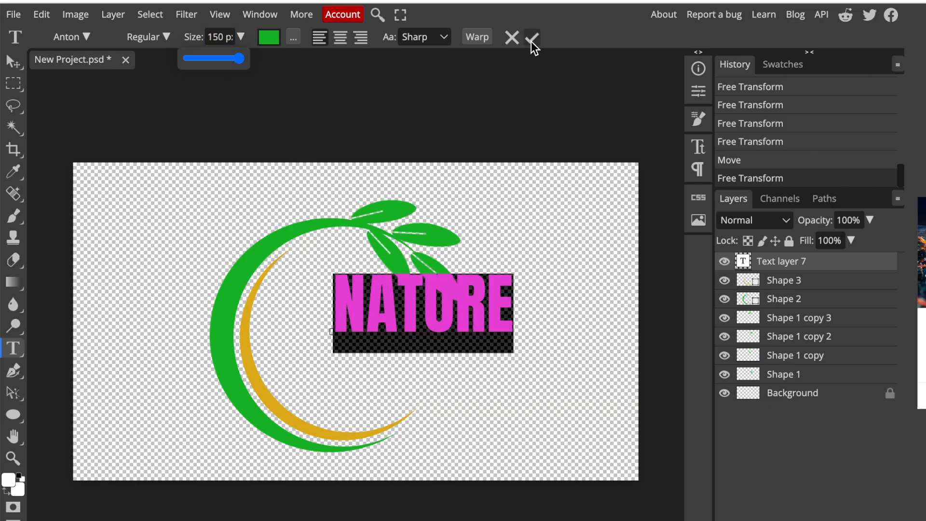
left_click(531, 38)
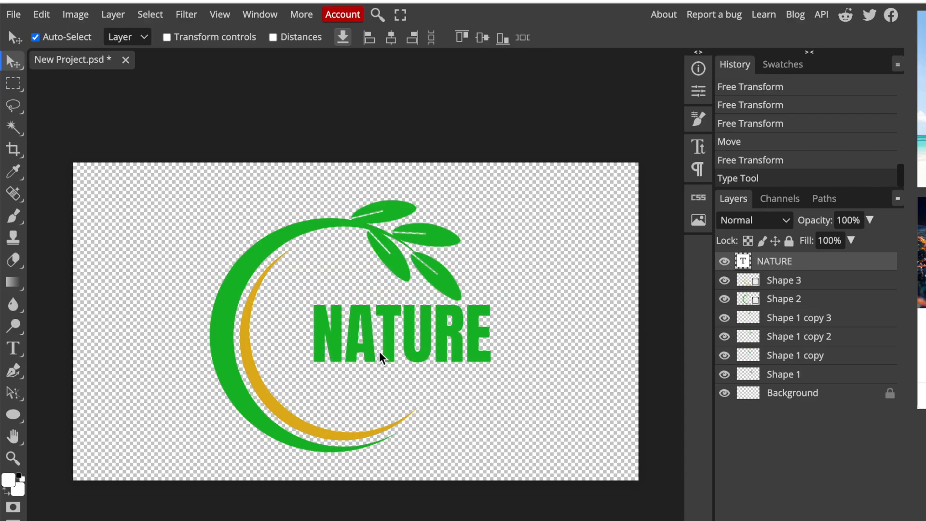
Draw a thin gold line under the start of NATURE with the Line tool
left_click(12, 415)
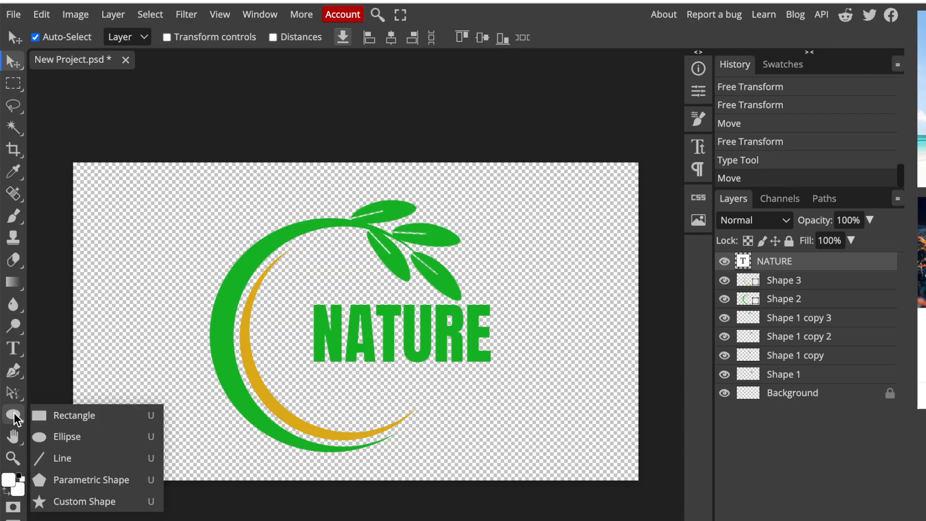
left_click(62, 457)
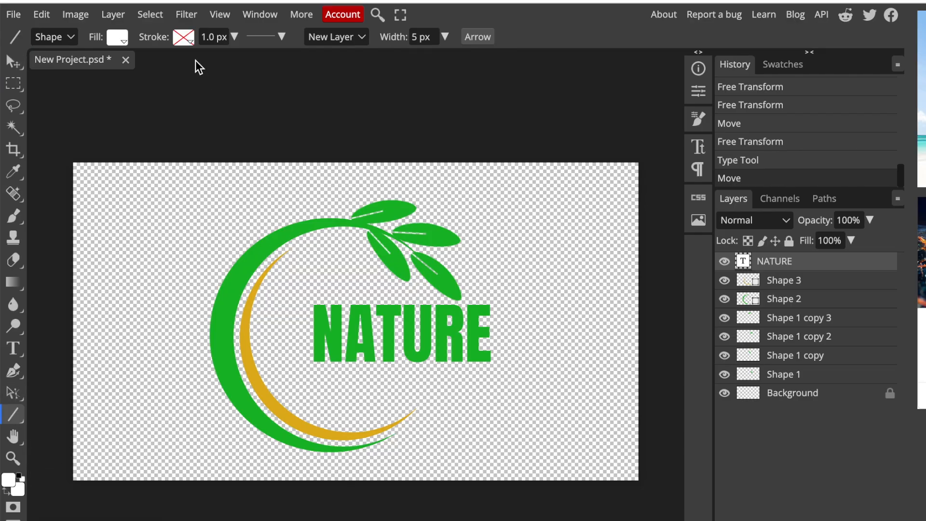
left_click(117, 36)
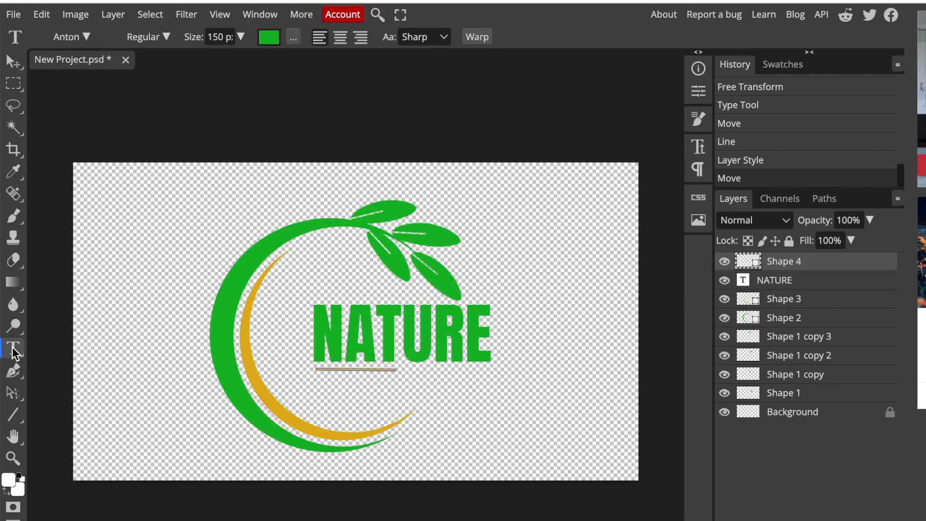
Add a small gold 'Natural Beauty' tagline in Bilbo Swash Caps beneath the gold line
left_click(13, 348)
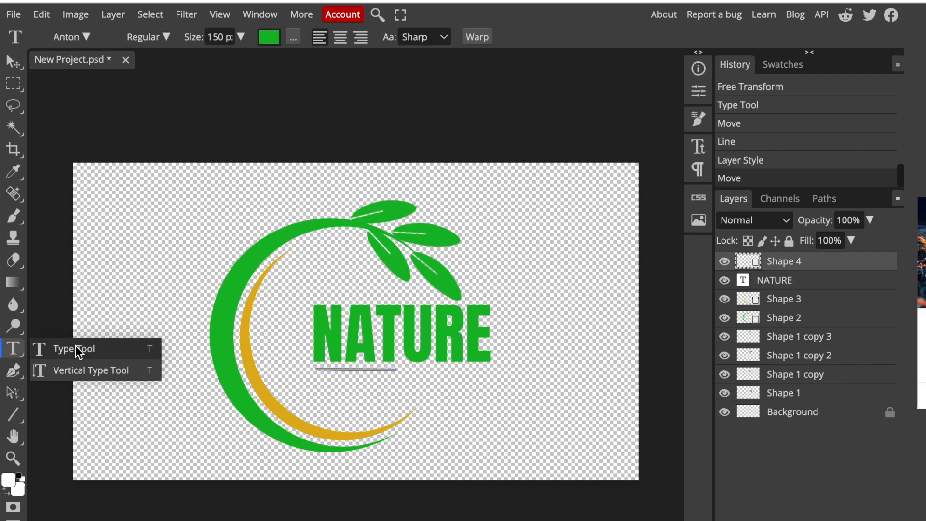
left_click(66, 37)
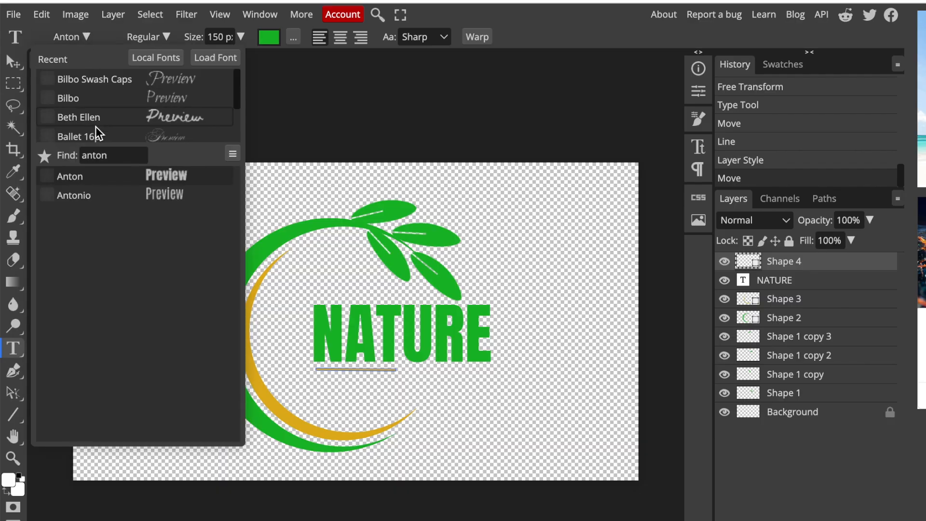
left_click(94, 78)
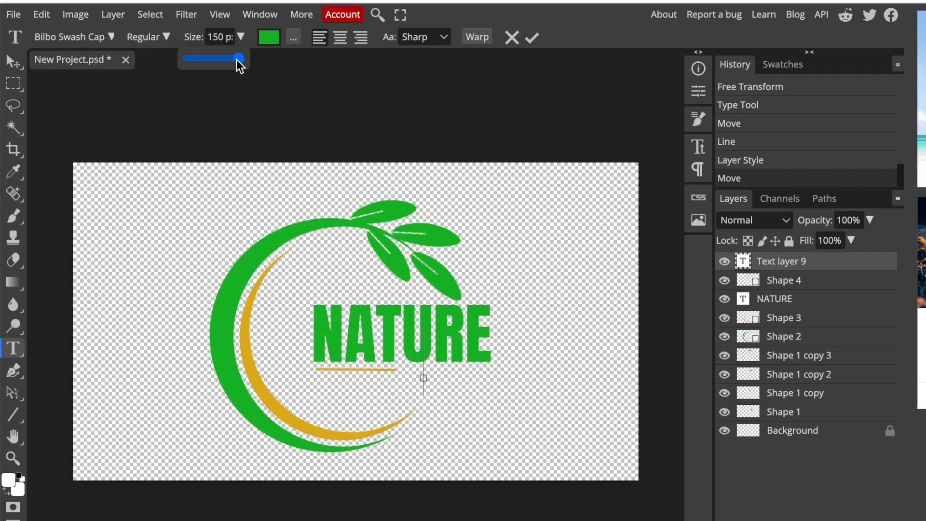
left_click_drag(239, 58, 188, 57)
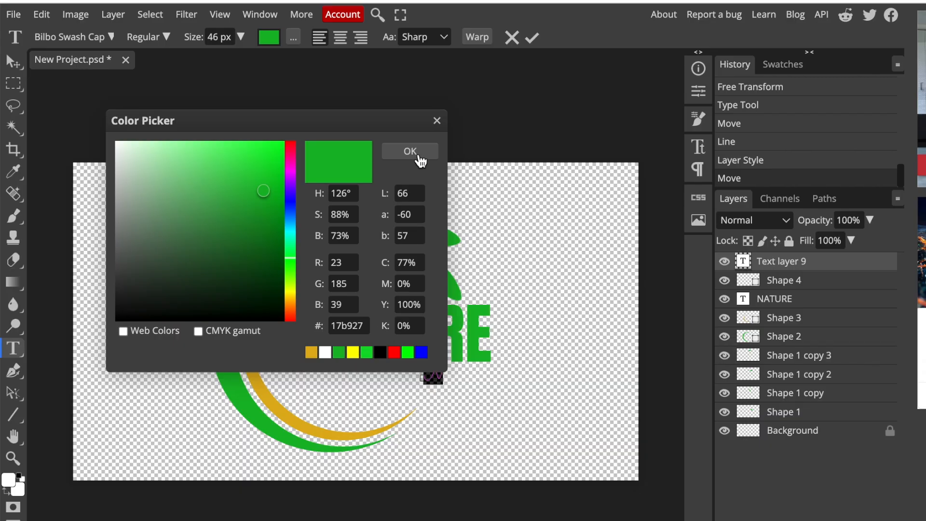
left_click(410, 150)
type("Natural Beauty")
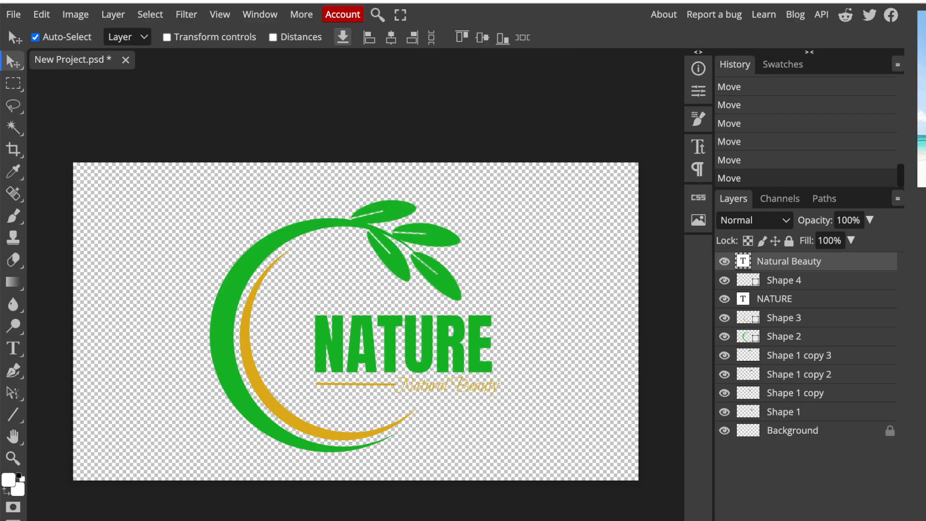
mouse_move(667, 83)
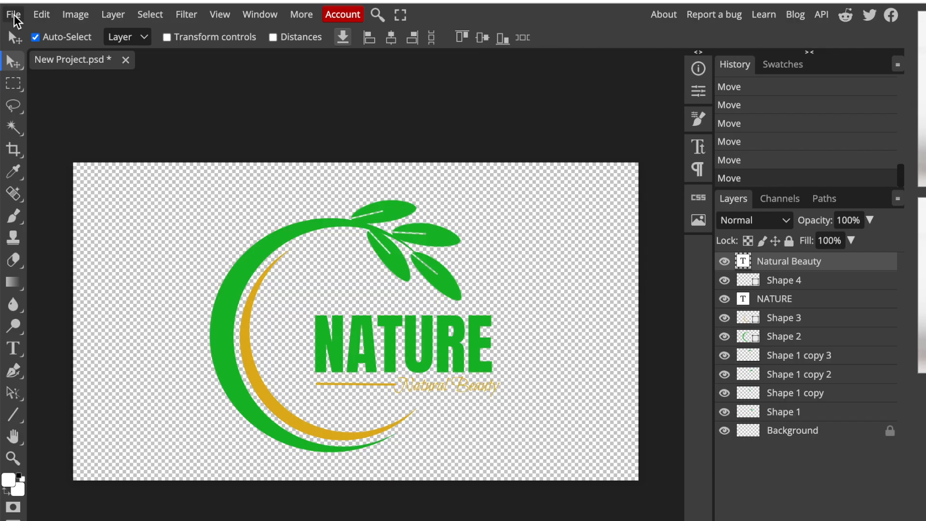
Export the logo as a 700 × 394 px SVG named New Project.svg
left_click(15, 14)
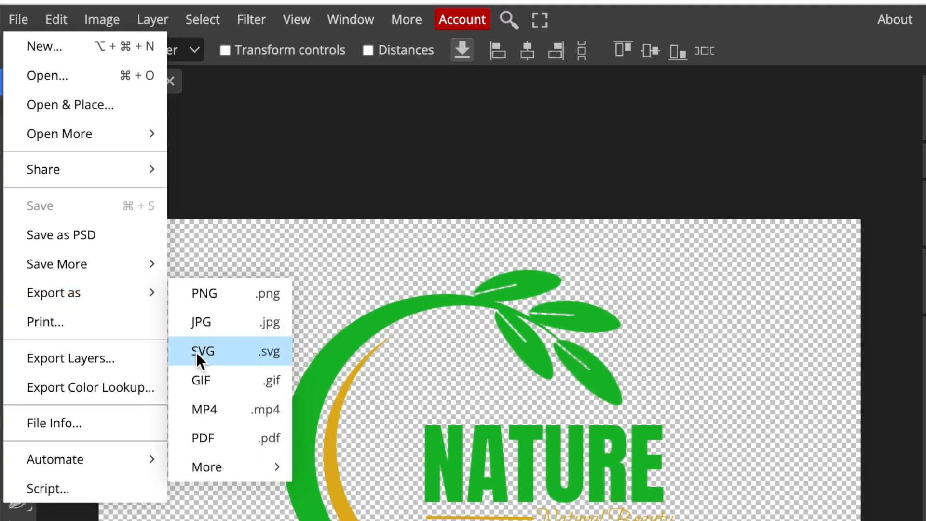
left_click(202, 351)
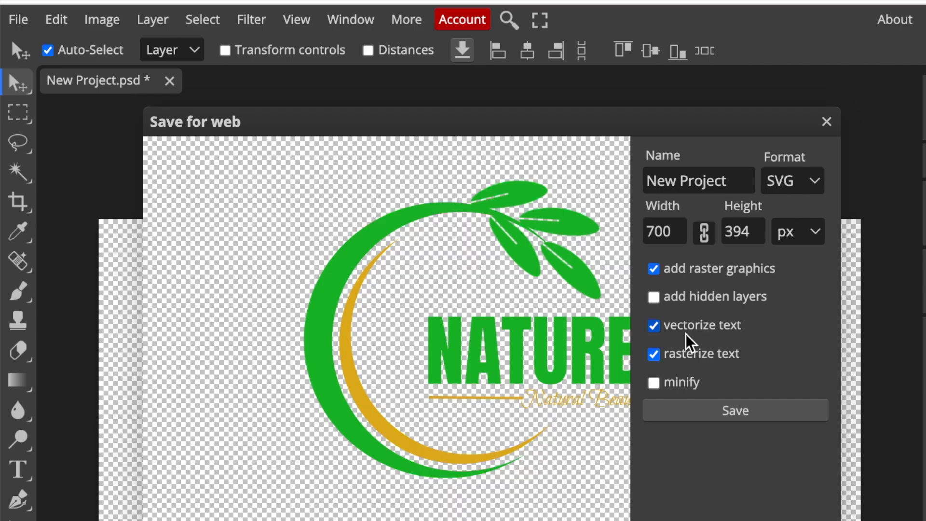
mouse_move(738, 354)
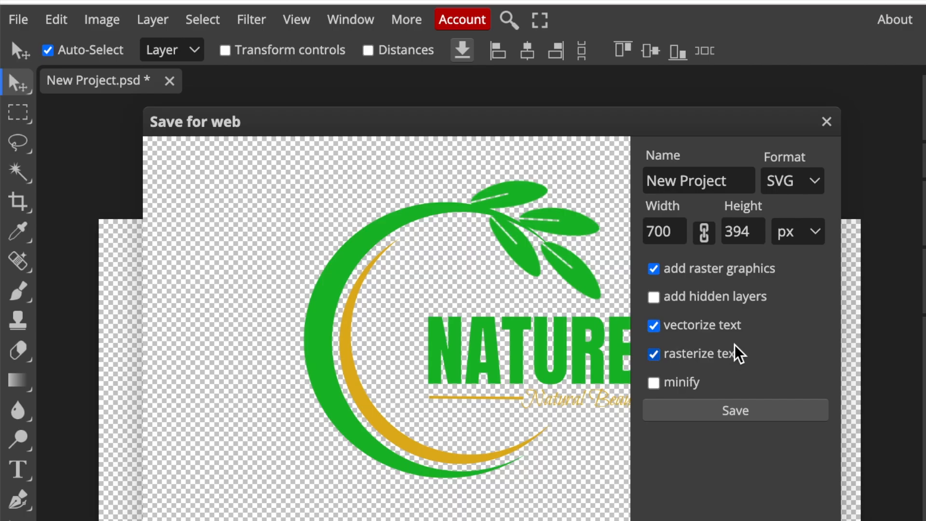
mouse_move(734, 374)
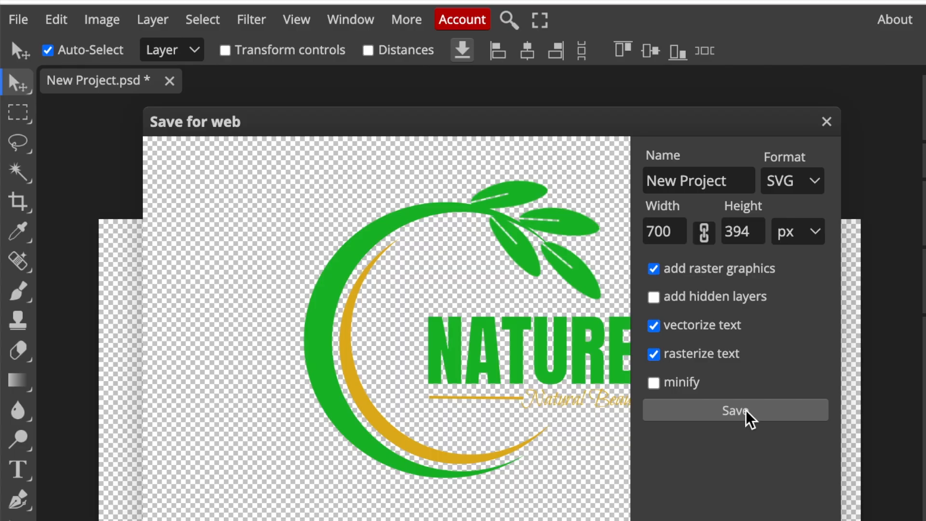
left_click(735, 410)
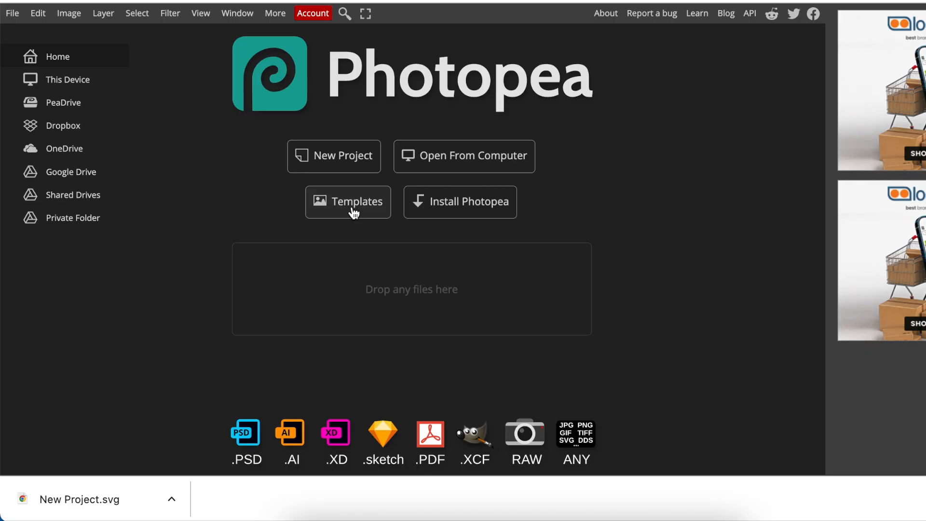
Open the Logo Mockup on Black Textile template from the template gallery
left_click(348, 202)
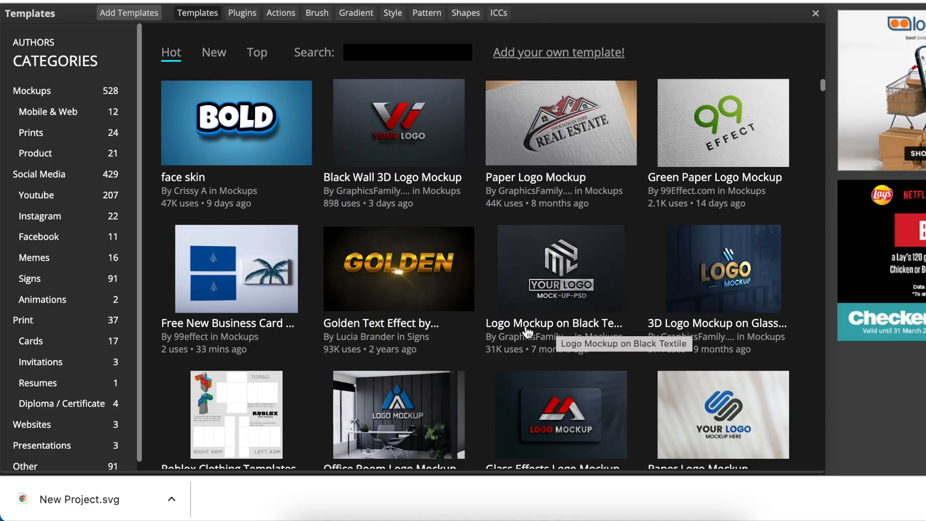
left_click(559, 269)
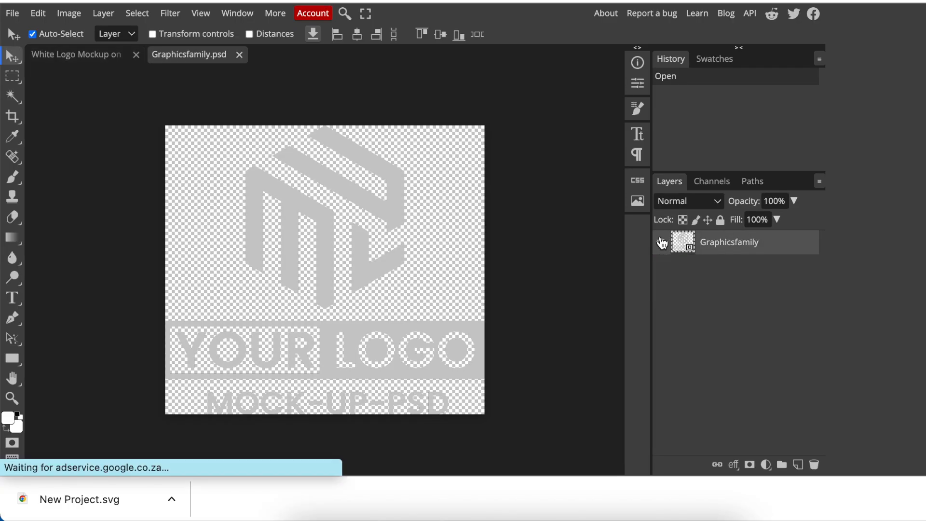
Hide the placeholder, enlarge the placed NATURE logo, and view it on the textile mockup
left_click(661, 243)
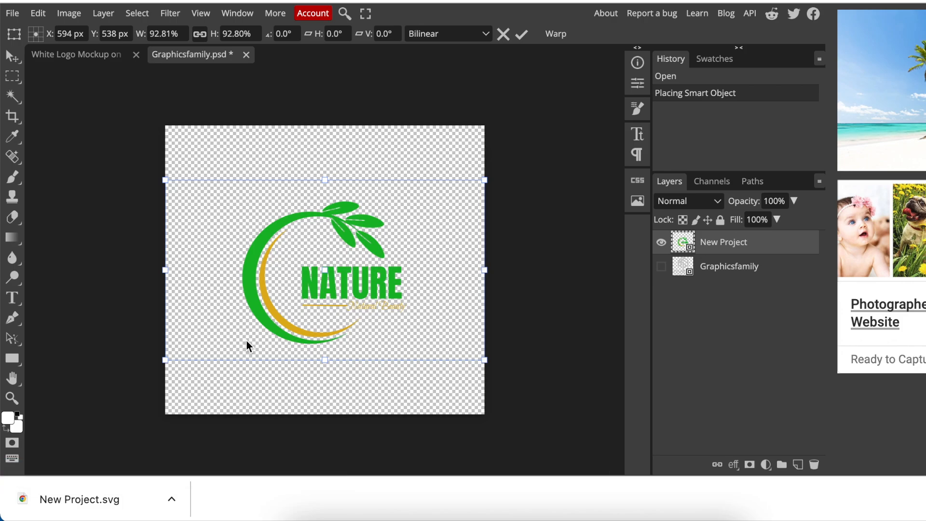
mouse_move(461, 354)
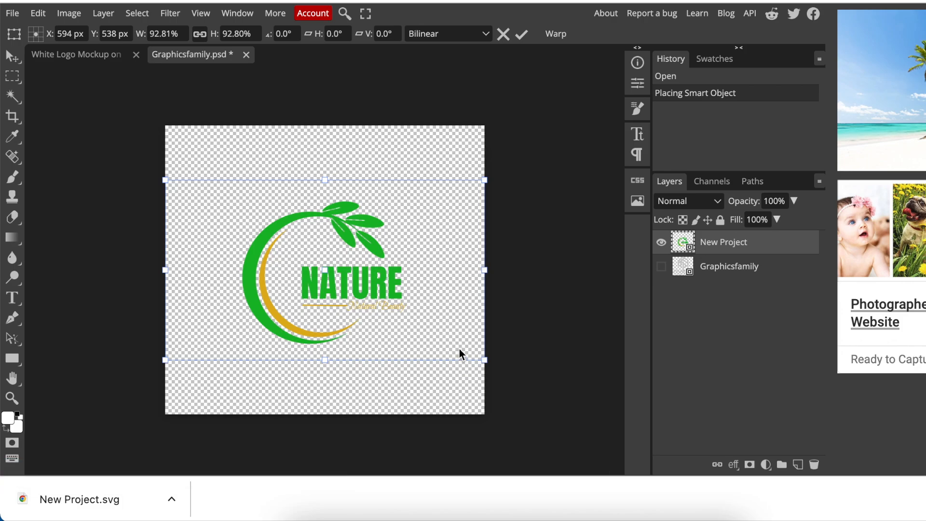
left_click_drag(486, 359, 553, 392)
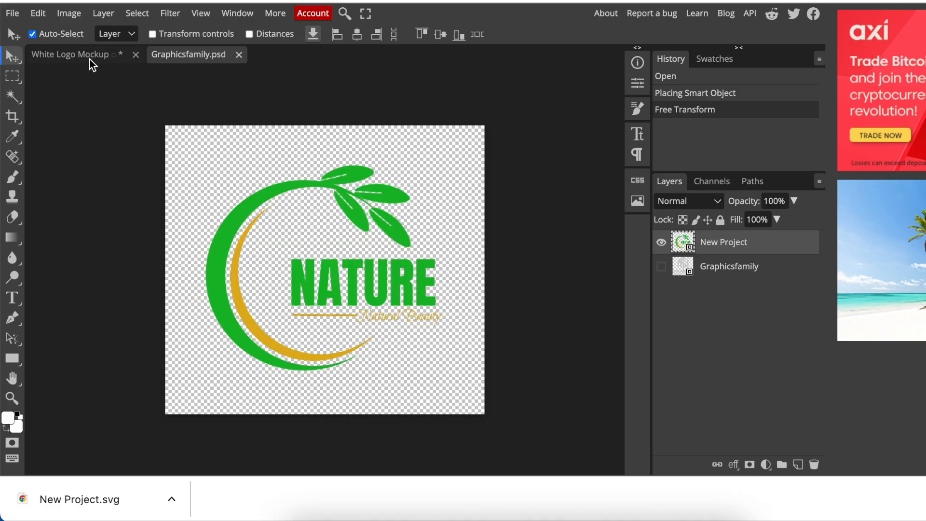
left_click(69, 54)
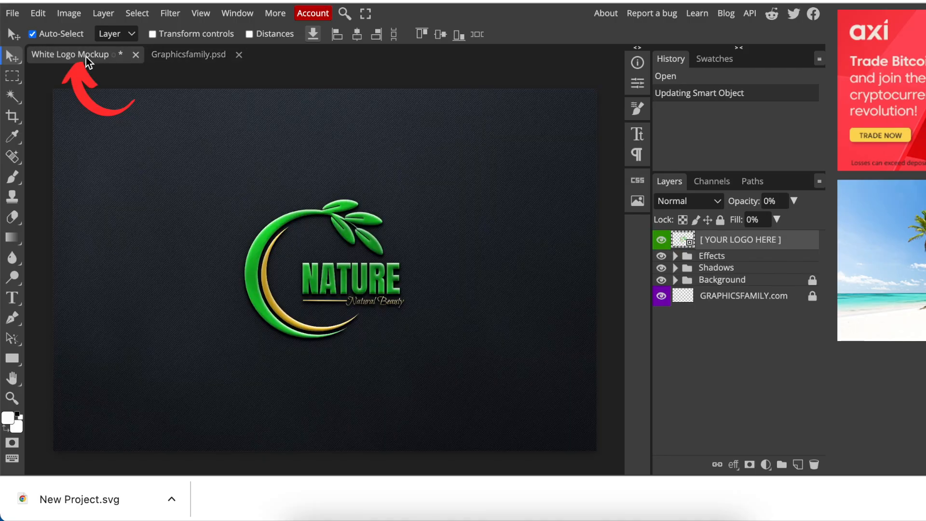